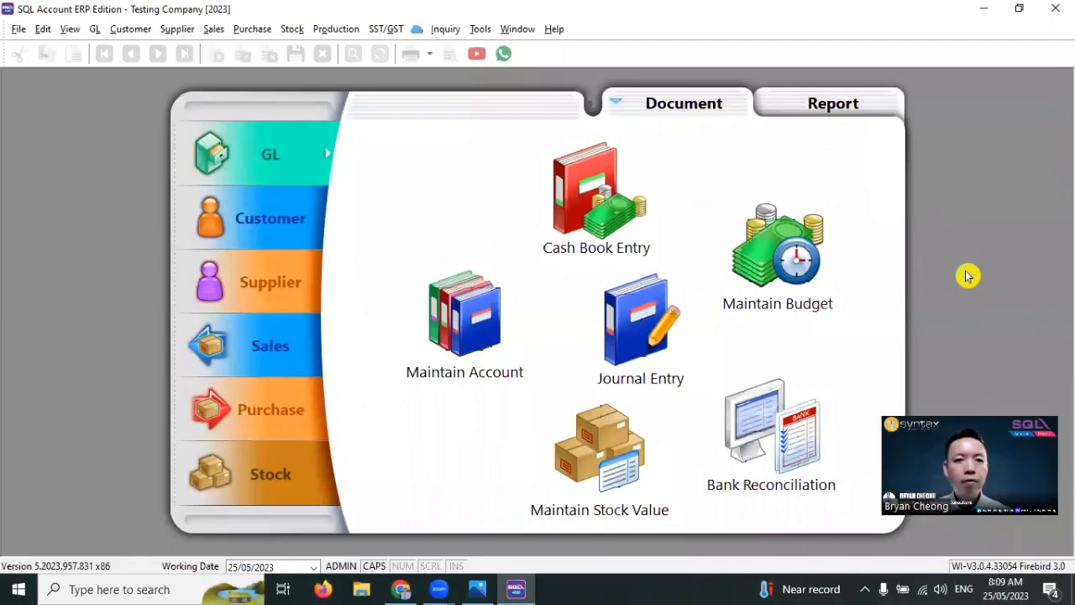
pyautogui.moveTo(470, 286)
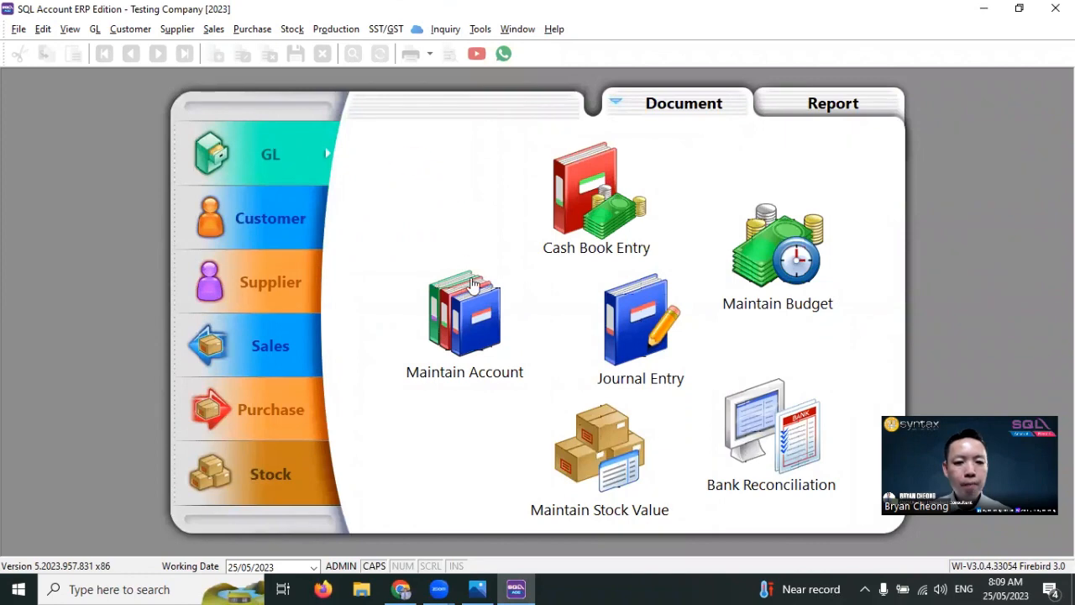
# - Review the MAYBANK account under the CASH AT BANK group in Maintain Account
pyautogui.doubleClick(464, 314)
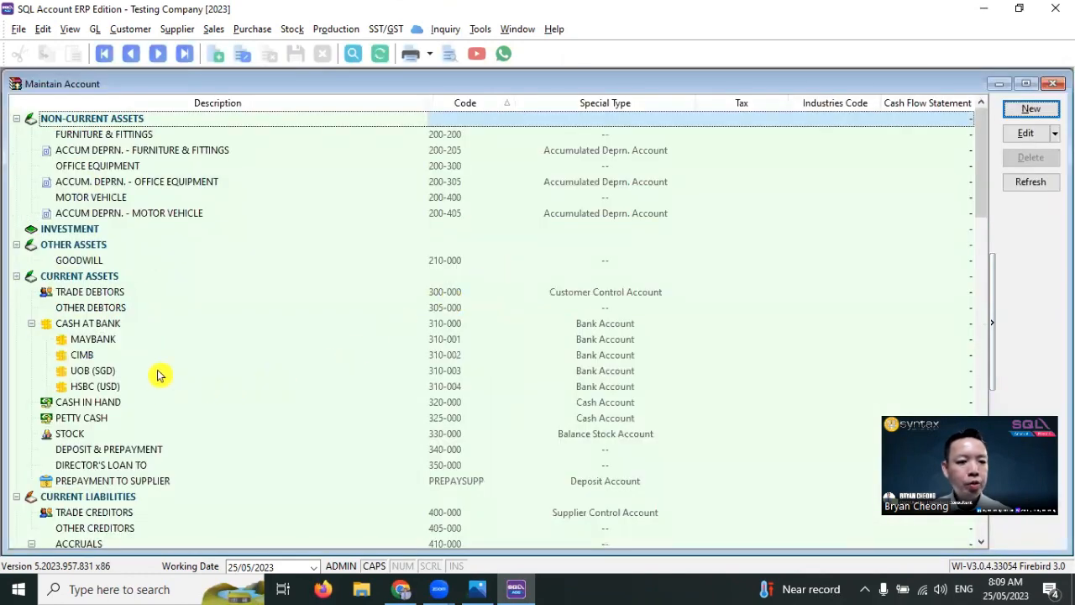
pyautogui.click(93, 339)
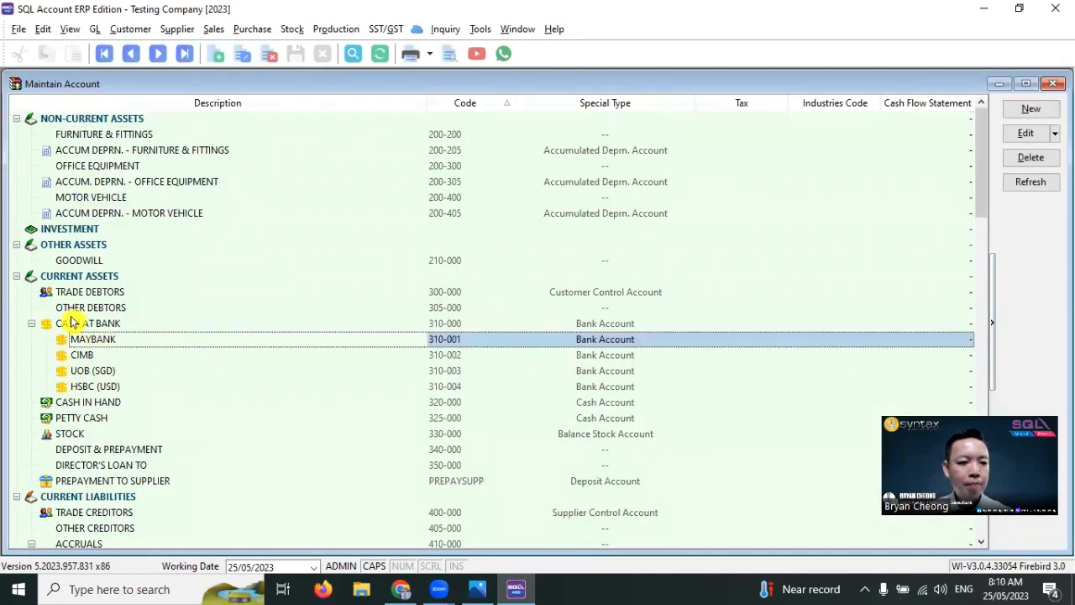
pyautogui.click(87, 401)
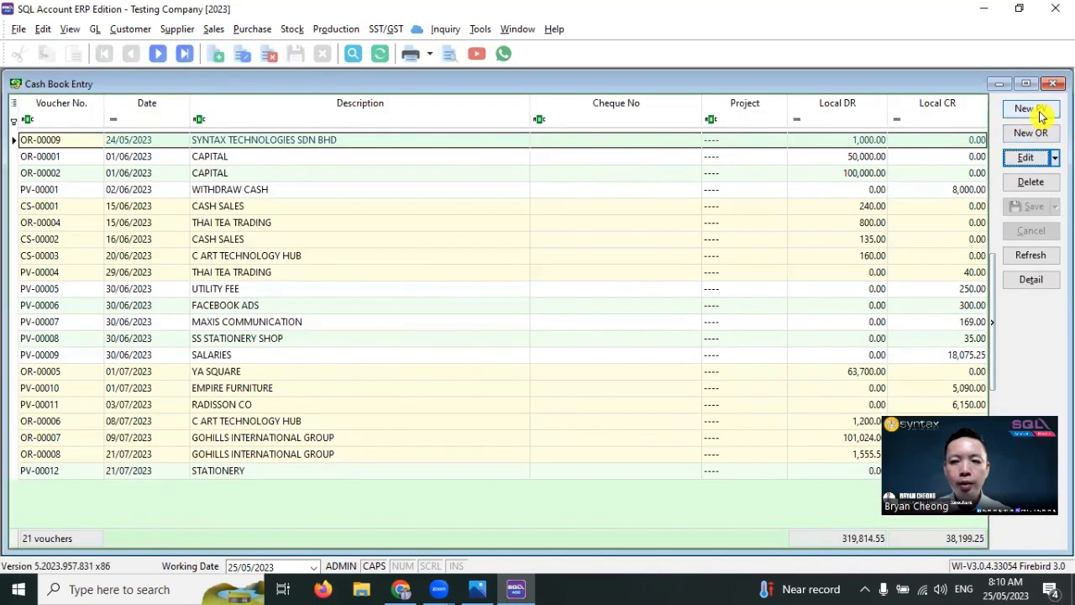
# - Create a new PV paid to 'TRANSFER MONEY FROM CASH TO BANK' and move to the Payment By field
pyautogui.click(1031, 108)
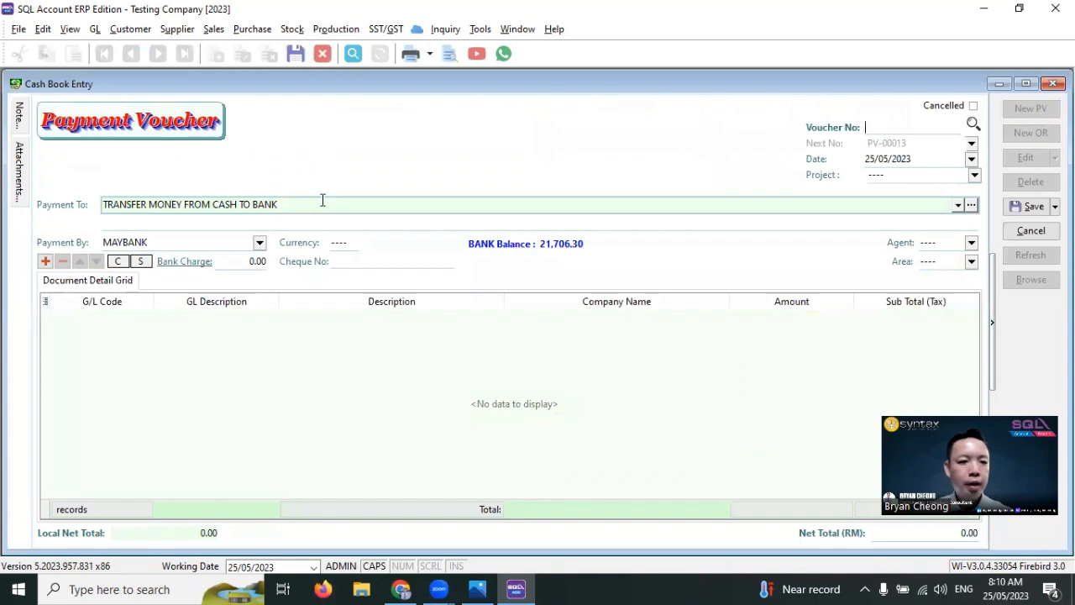
pyautogui.click(1030, 107)
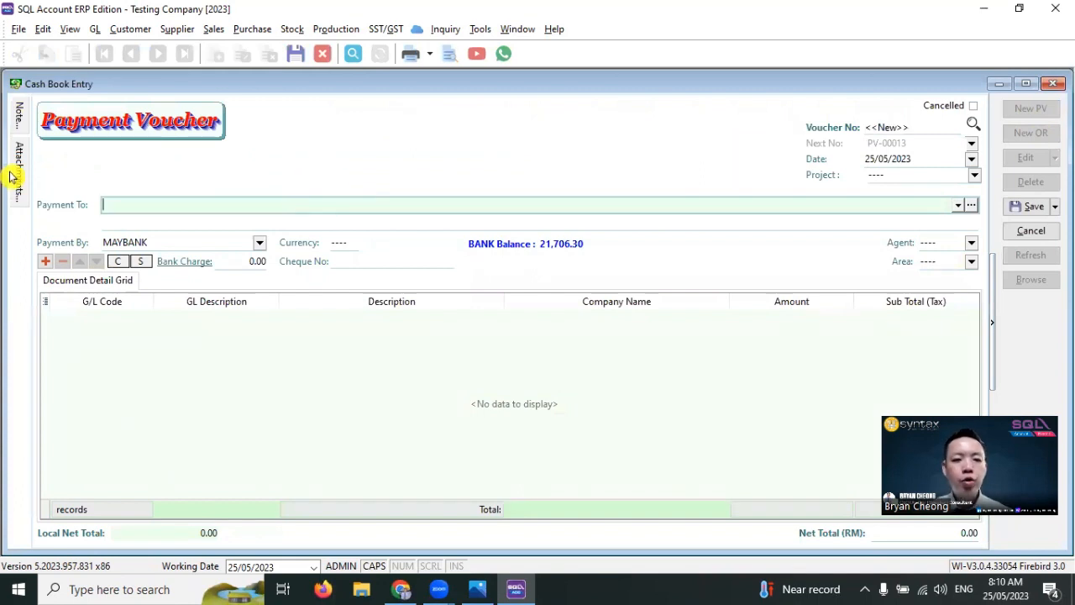
pyautogui.write('TRANSFER MONEY FROM CASH TO BANK')
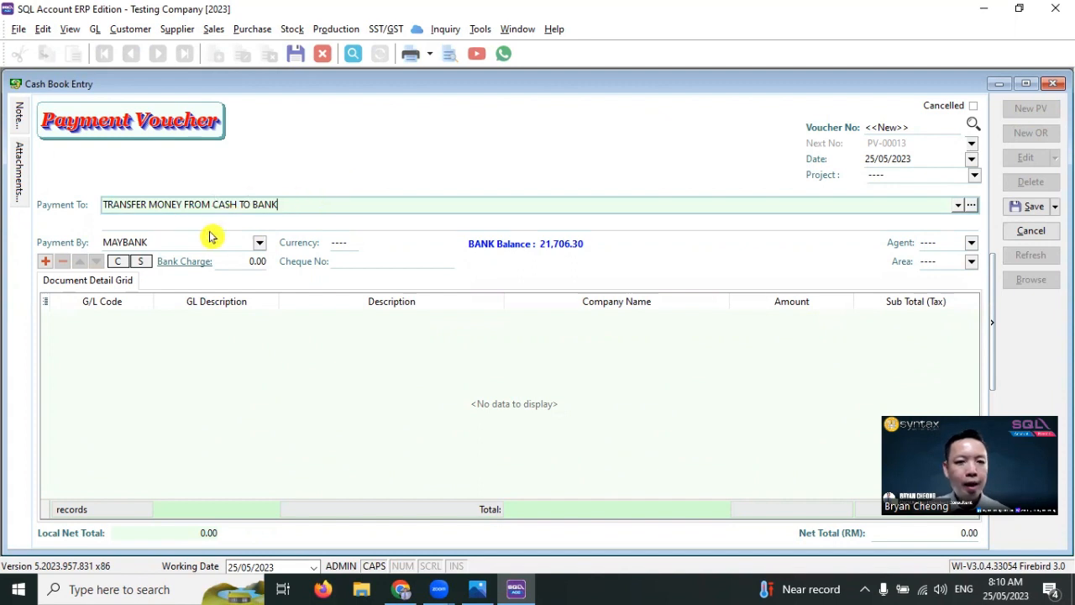
pyautogui.moveTo(74, 255)
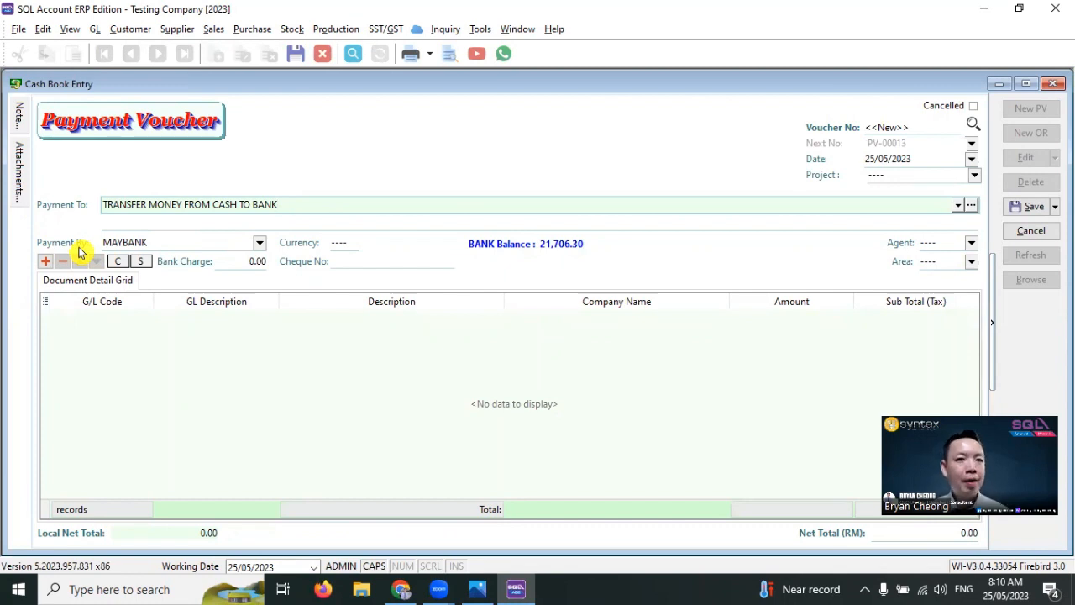
pyautogui.click(259, 242)
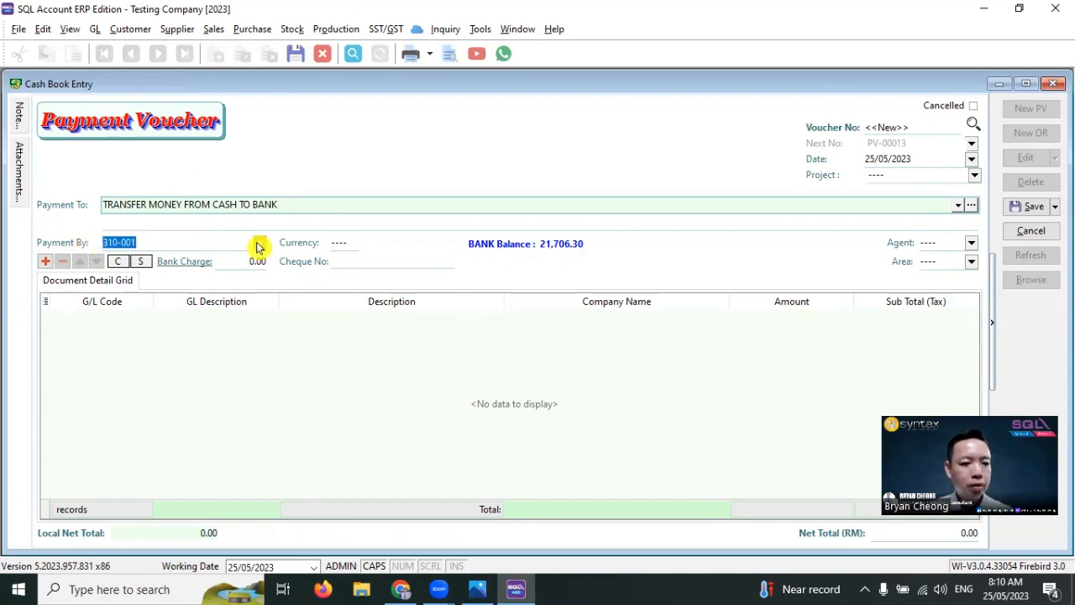
# - Pay 100 by CASH IN HAND on a MAYBANK 310-001 line and save the voucher
pyautogui.click(259, 242)
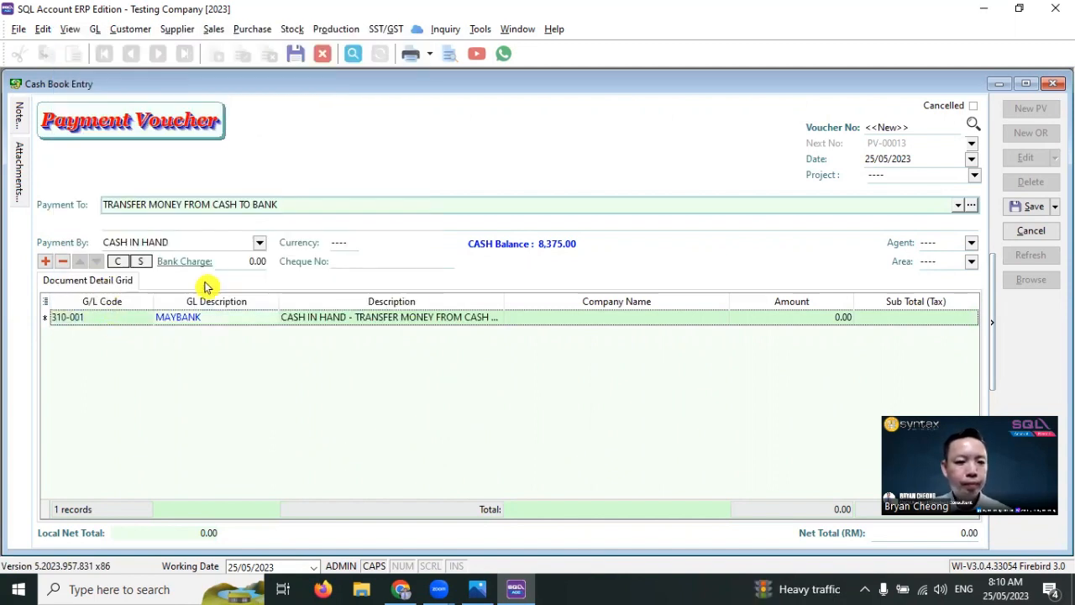
pyautogui.click(789, 316)
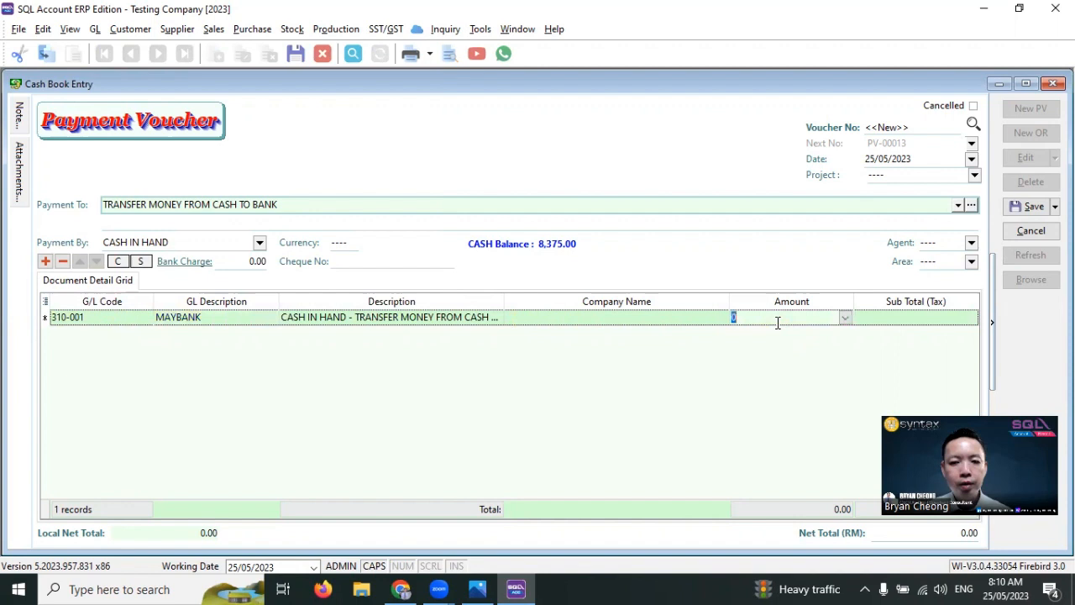
pyautogui.write('100.00')
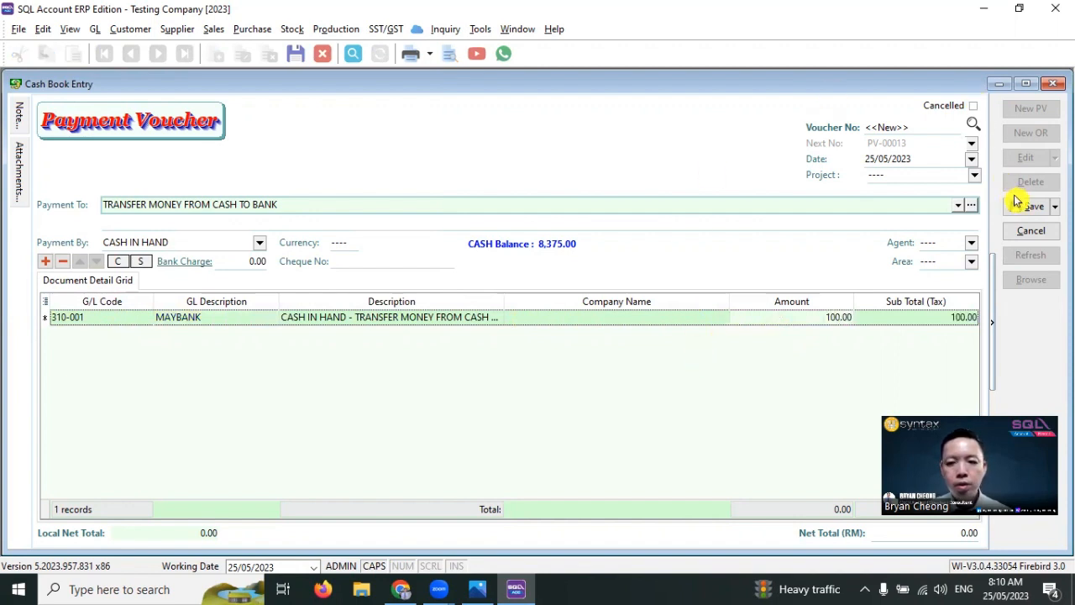
pyautogui.click(1031, 205)
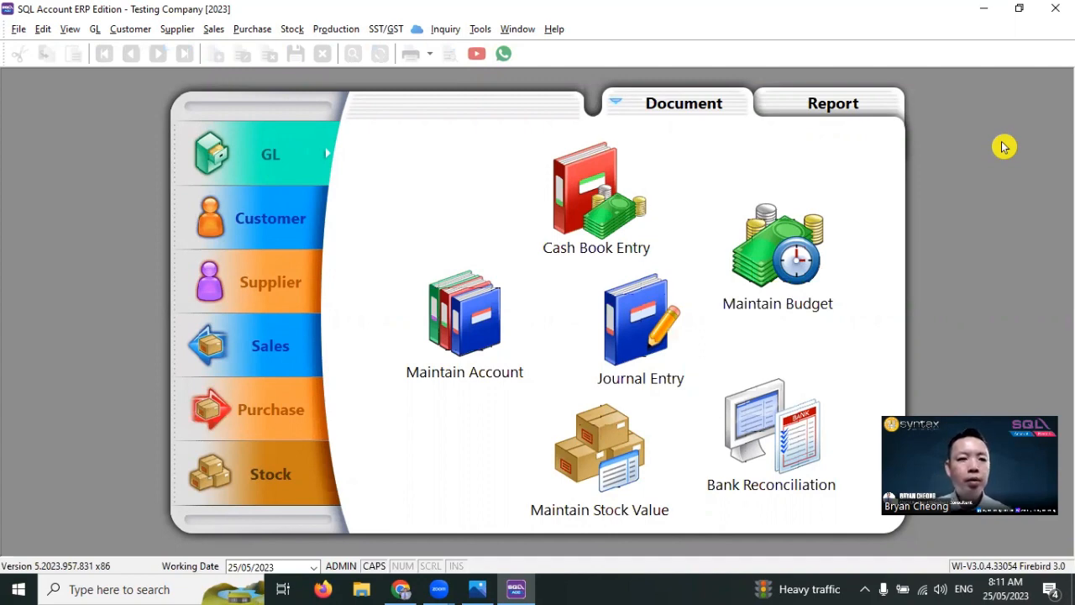
pyautogui.moveTo(596, 88)
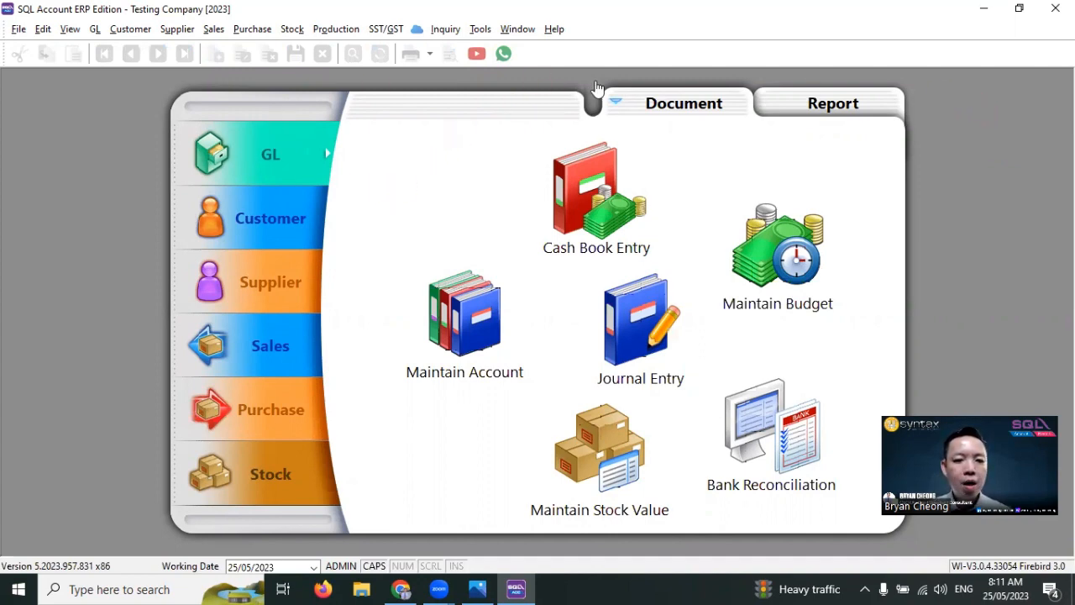
# - Return to Cash Book Entry for the bank-to-cash voucher
pyautogui.click(596, 193)
pyautogui.write('CASH')
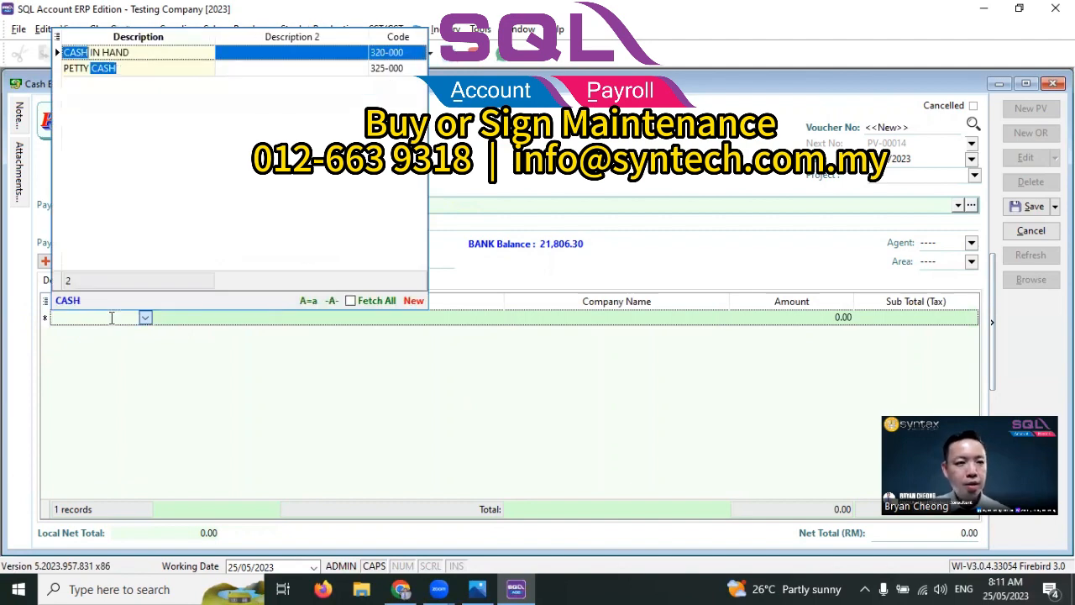
# - Add a 200 line to CASH IN HAND 320-000 and save the MAYBANK voucher
pyautogui.click(110, 52)
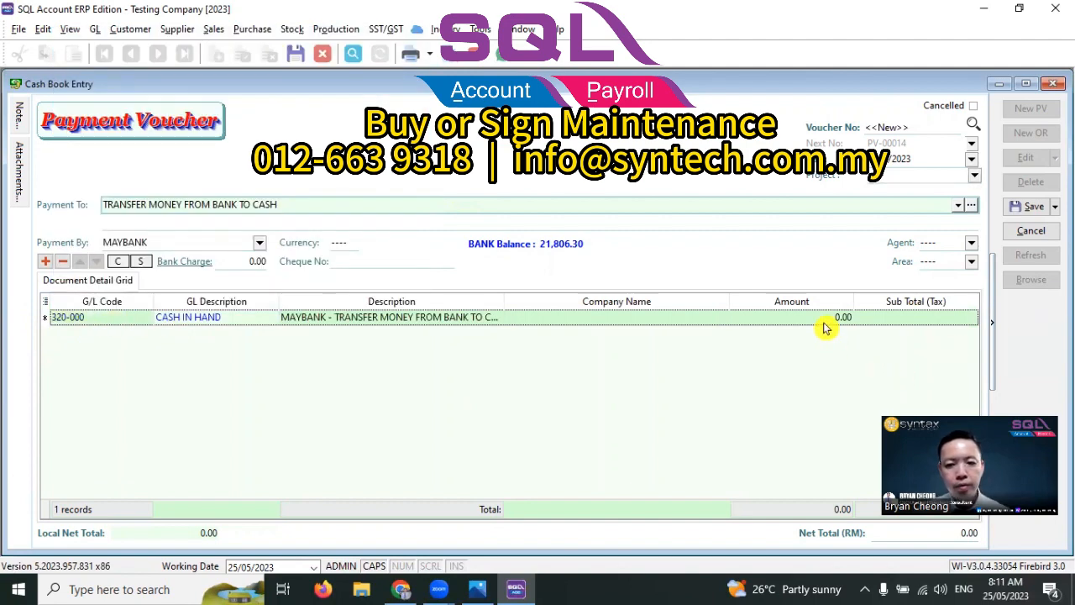
pyautogui.write('200')
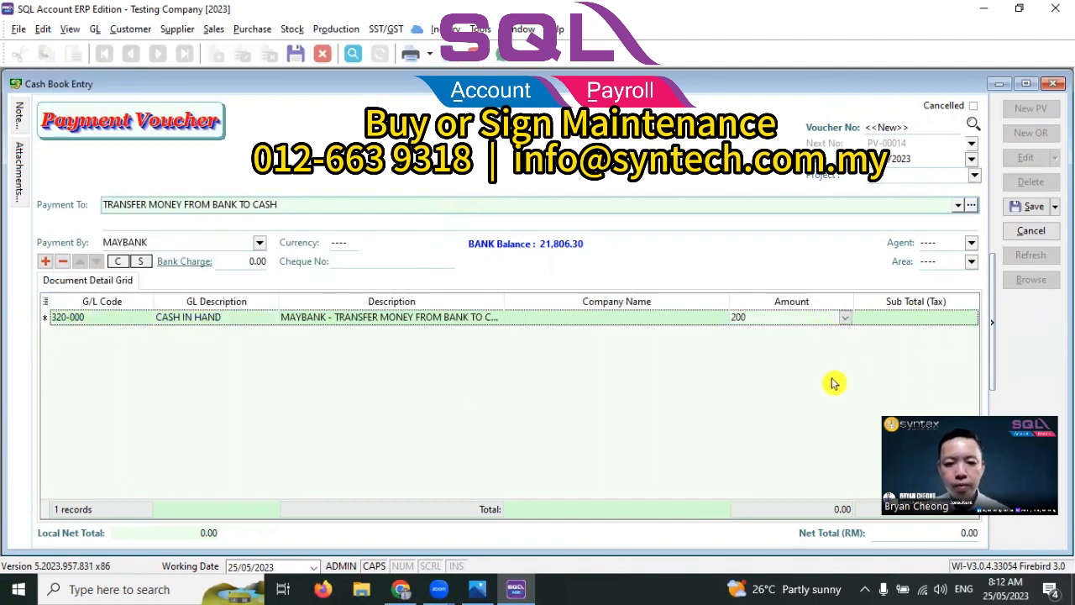
pyautogui.click(1031, 205)
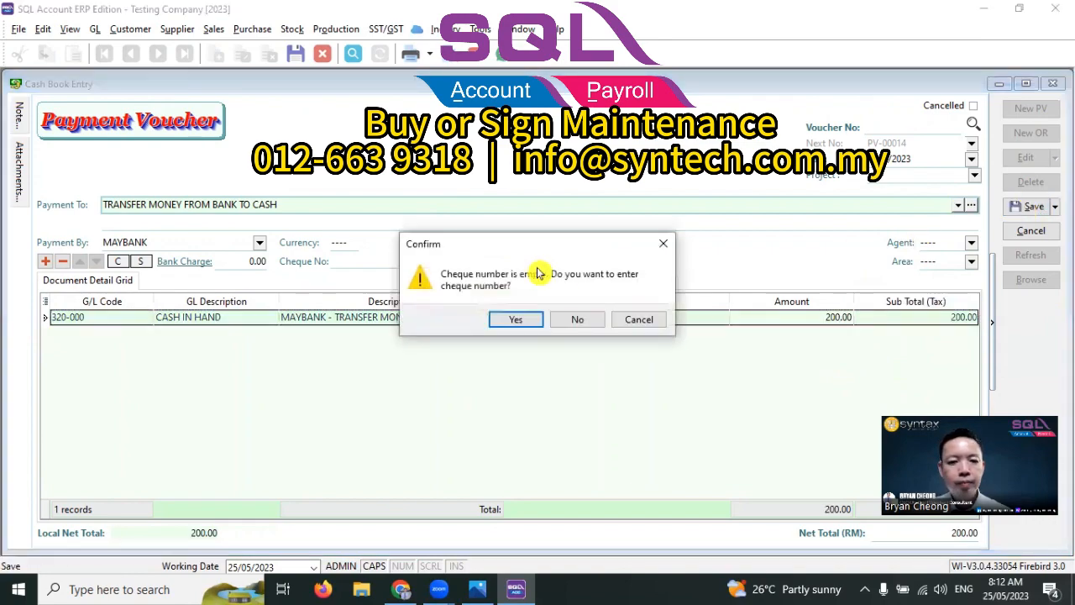